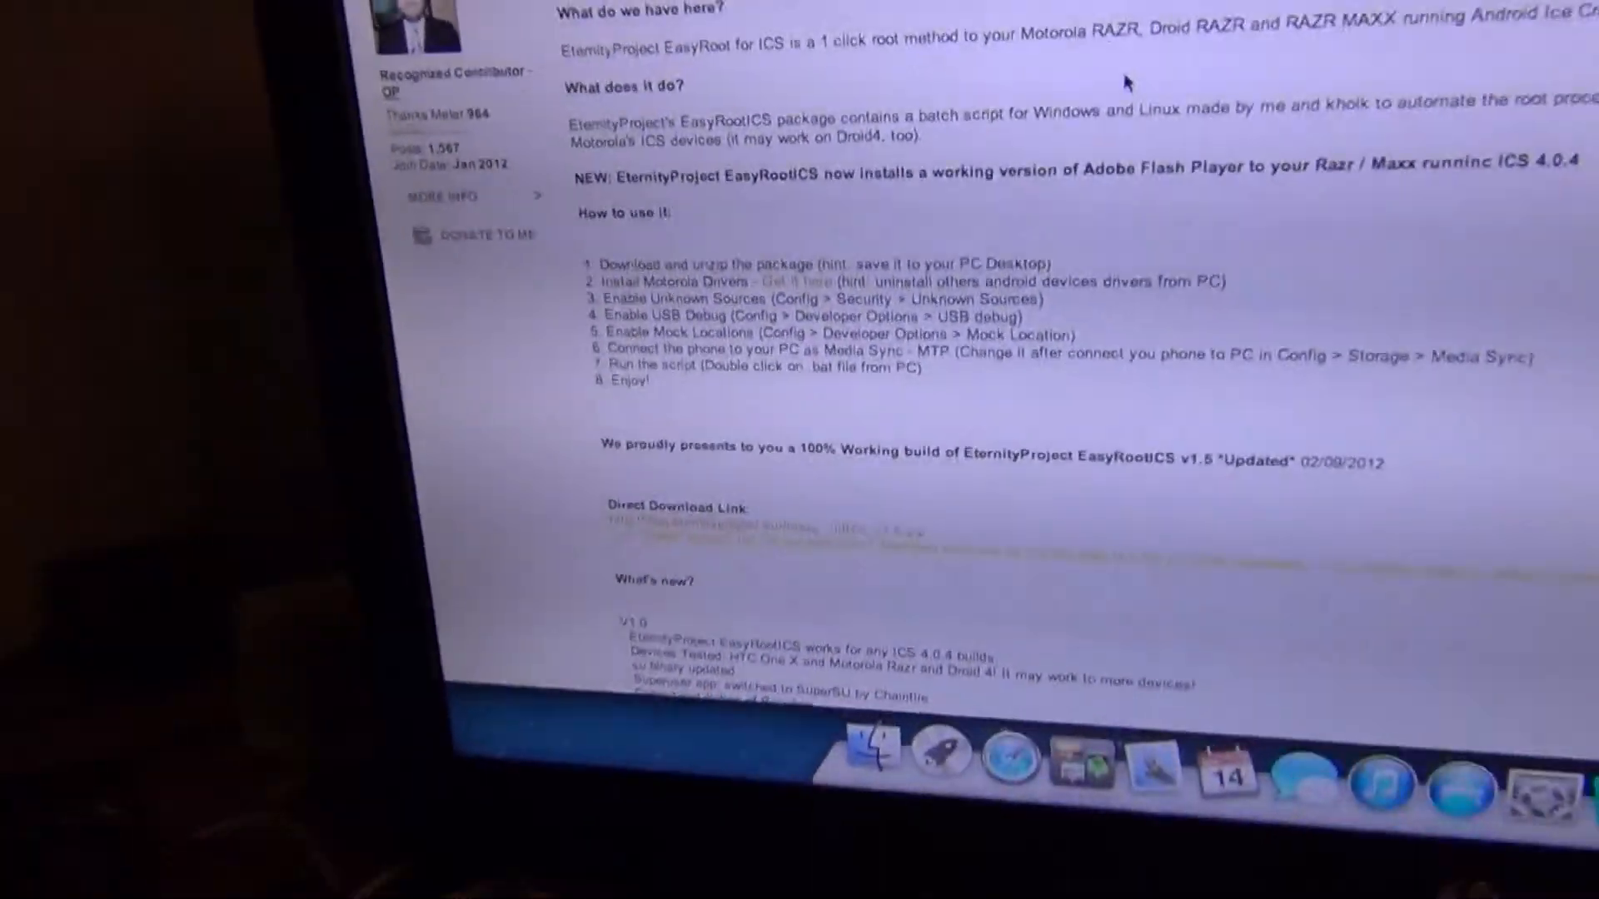
Scroll the XDA EasyRootICS v1.5 thread in Safari to read the how-to steps.
scroll("up", 3)
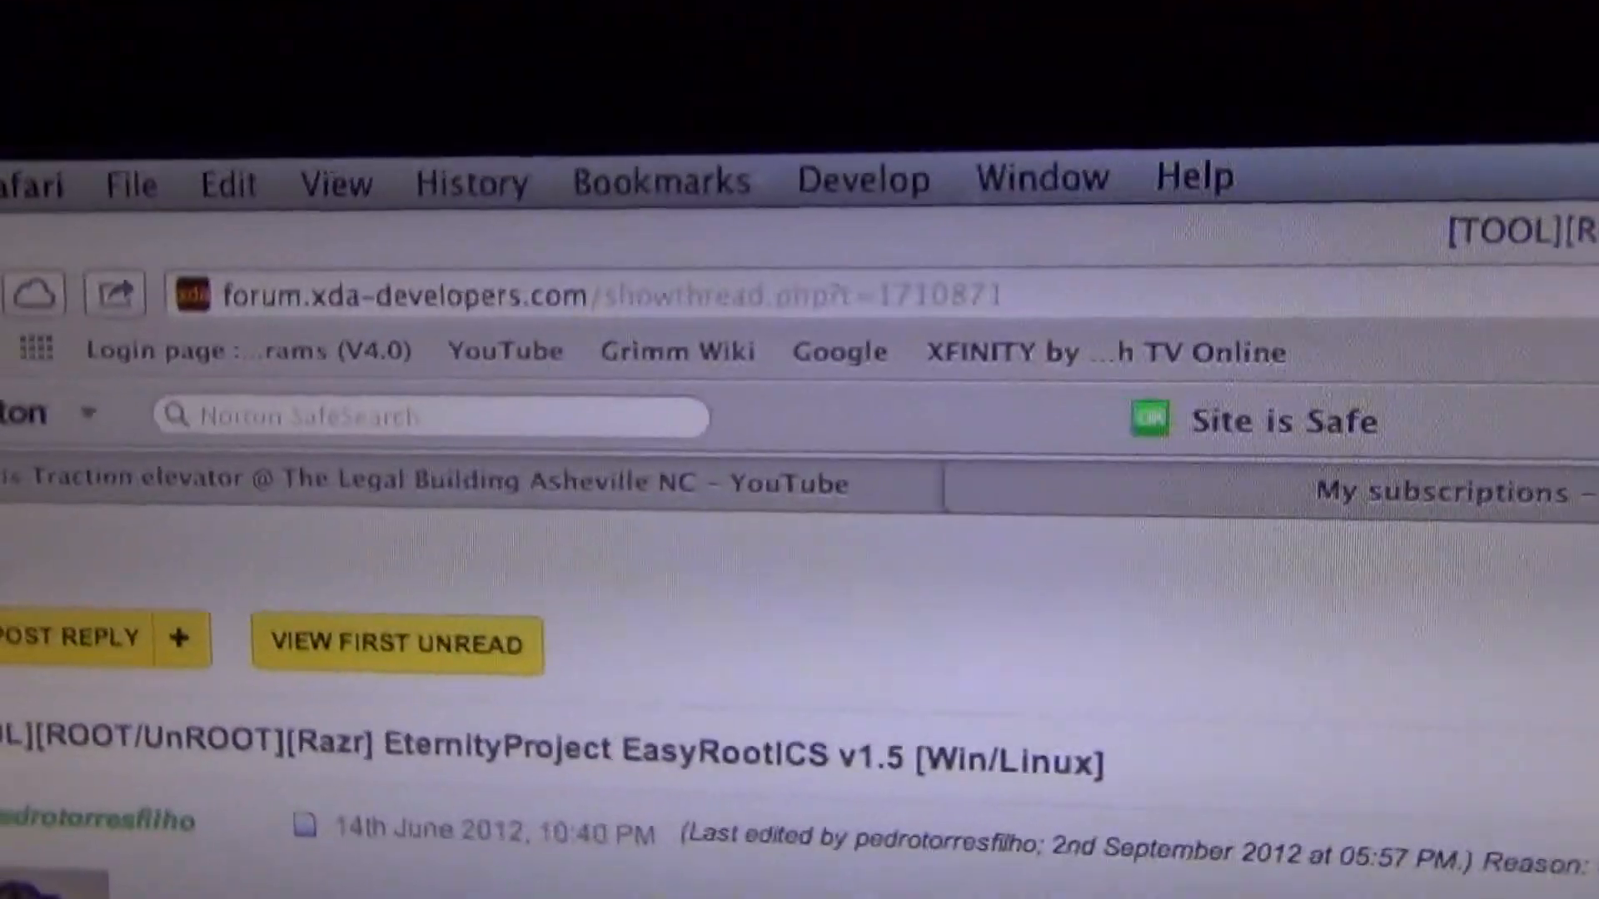
scroll("down", 3)
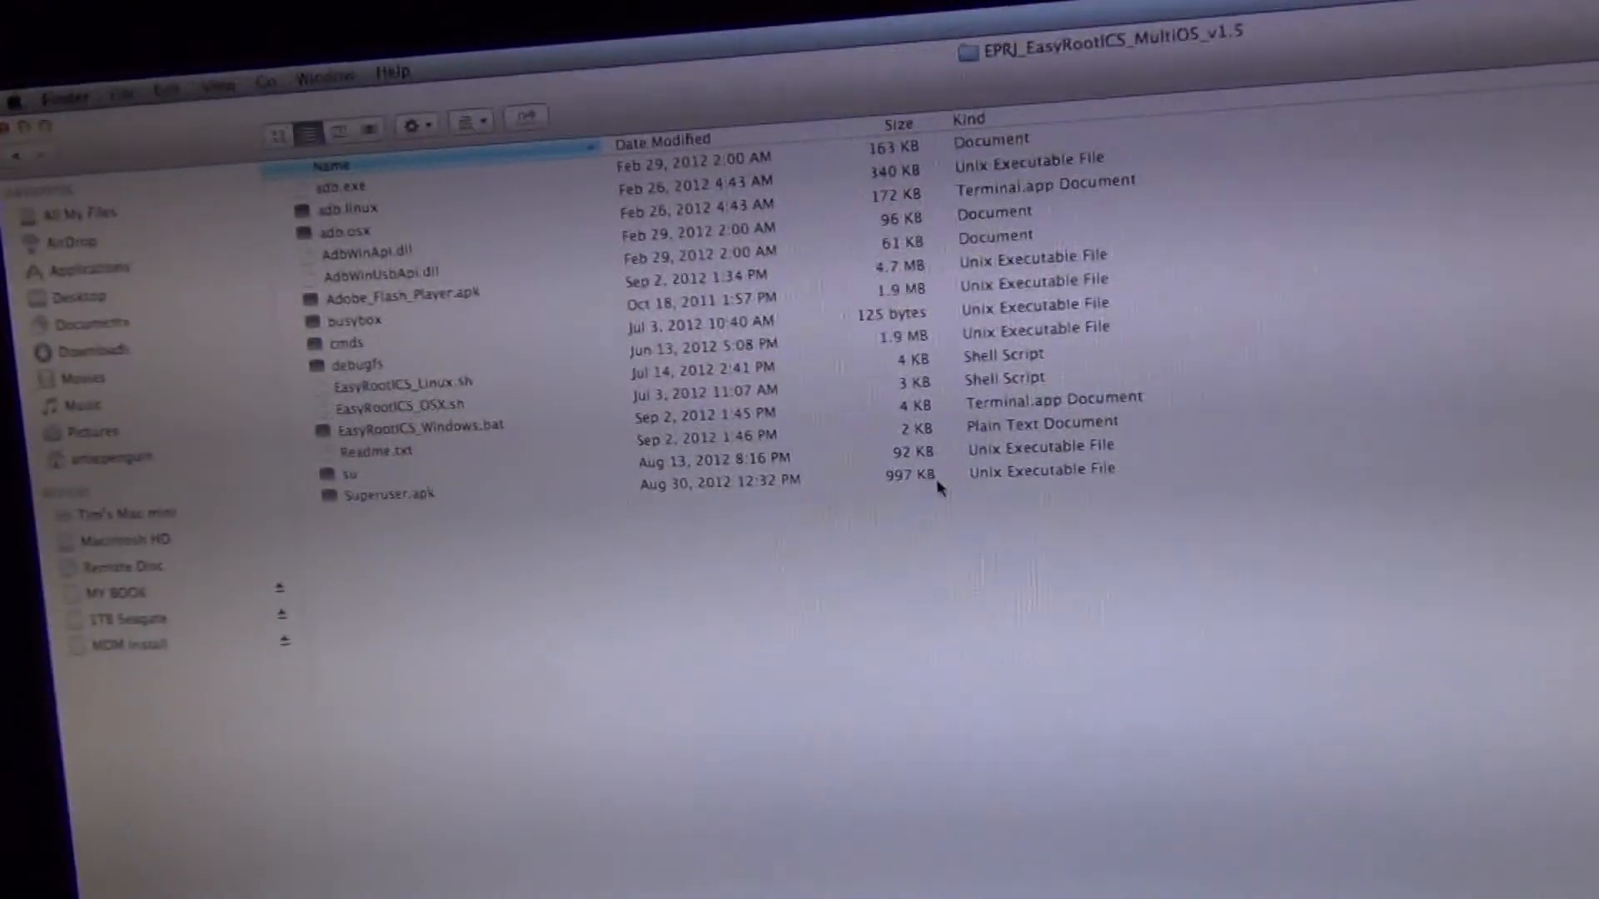
Select EasyRootICS_OSX.sh in Finder and bring up its Open With choices.
double_click(378, 448)
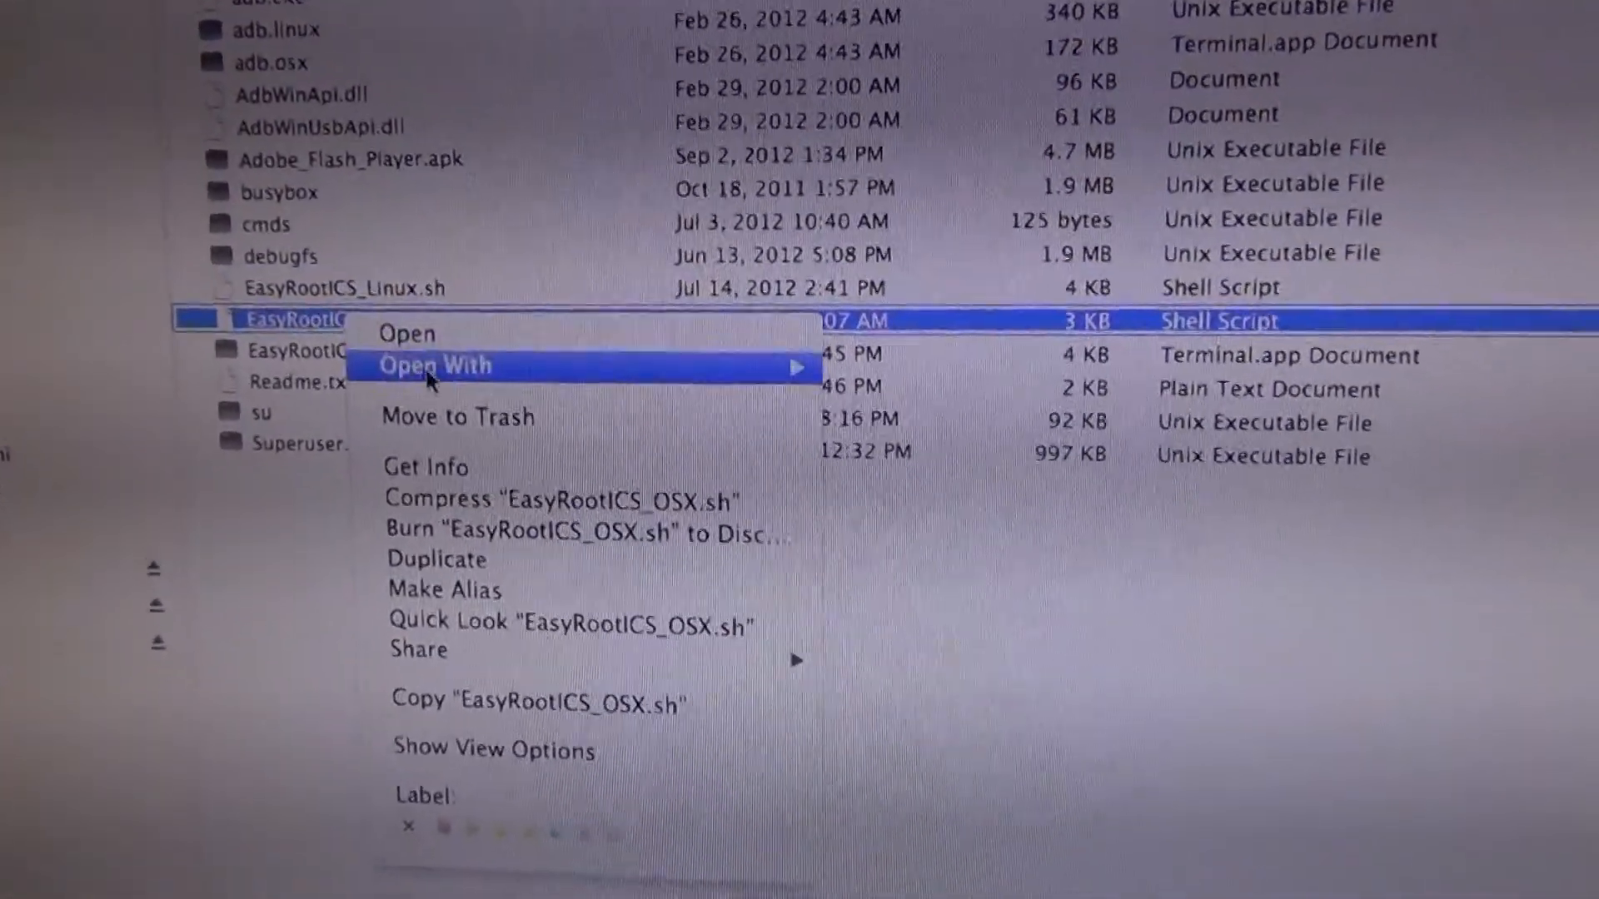
Choose Other…, enable All Applications in Utilities, and open the script with Terminal.app.
left_click(433, 365)
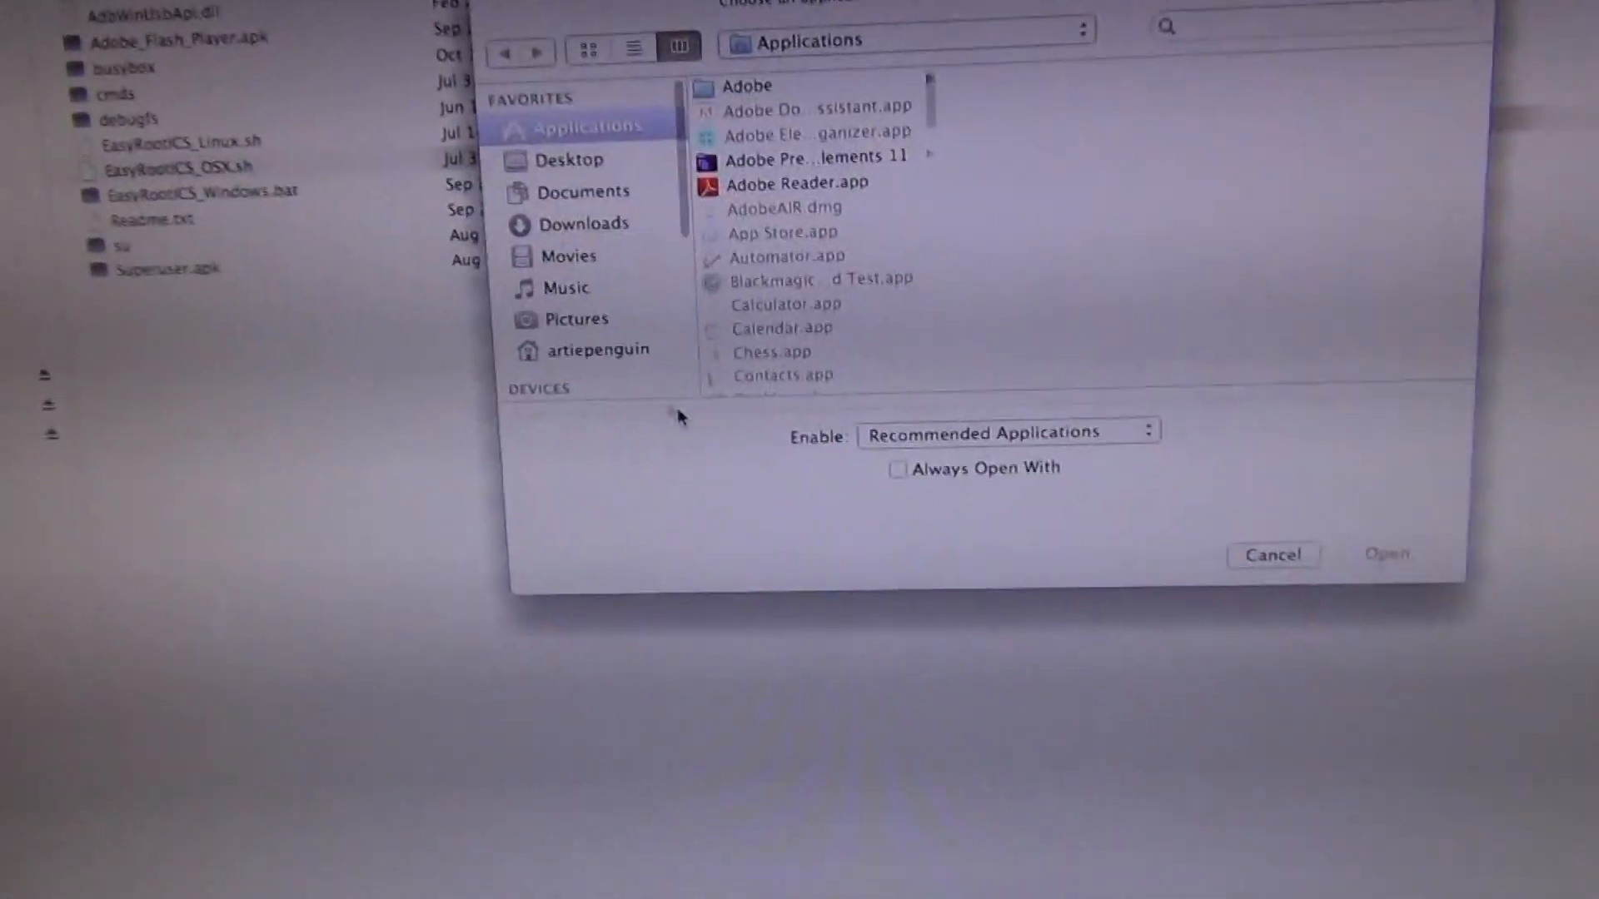
scroll("down", 3)
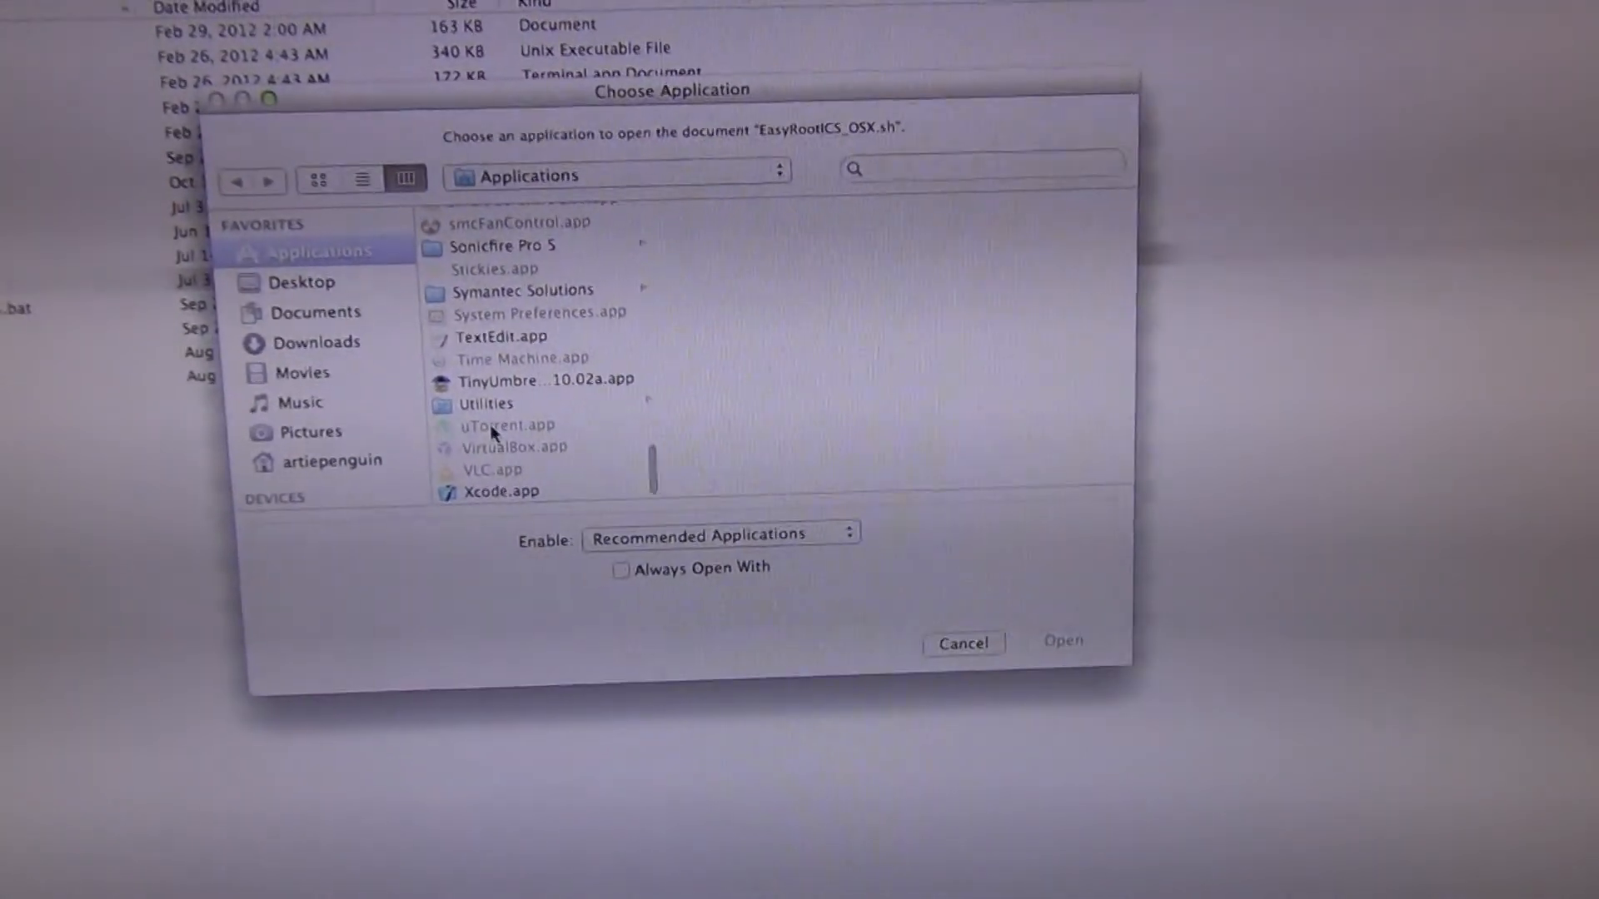
left_click(721, 534)
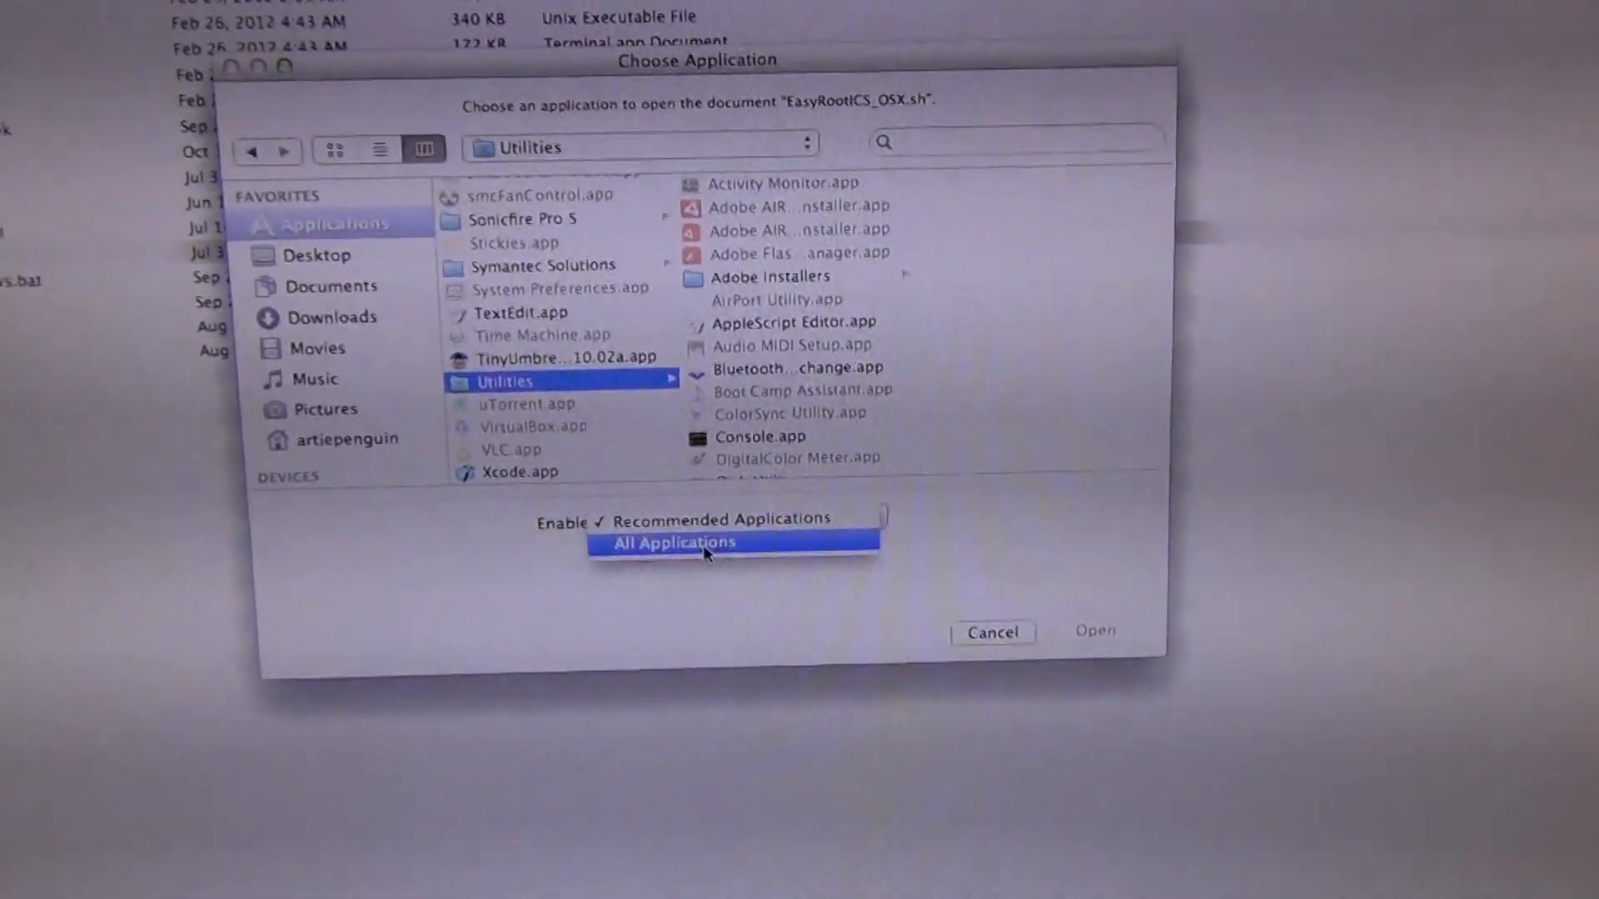
left_click(673, 543)
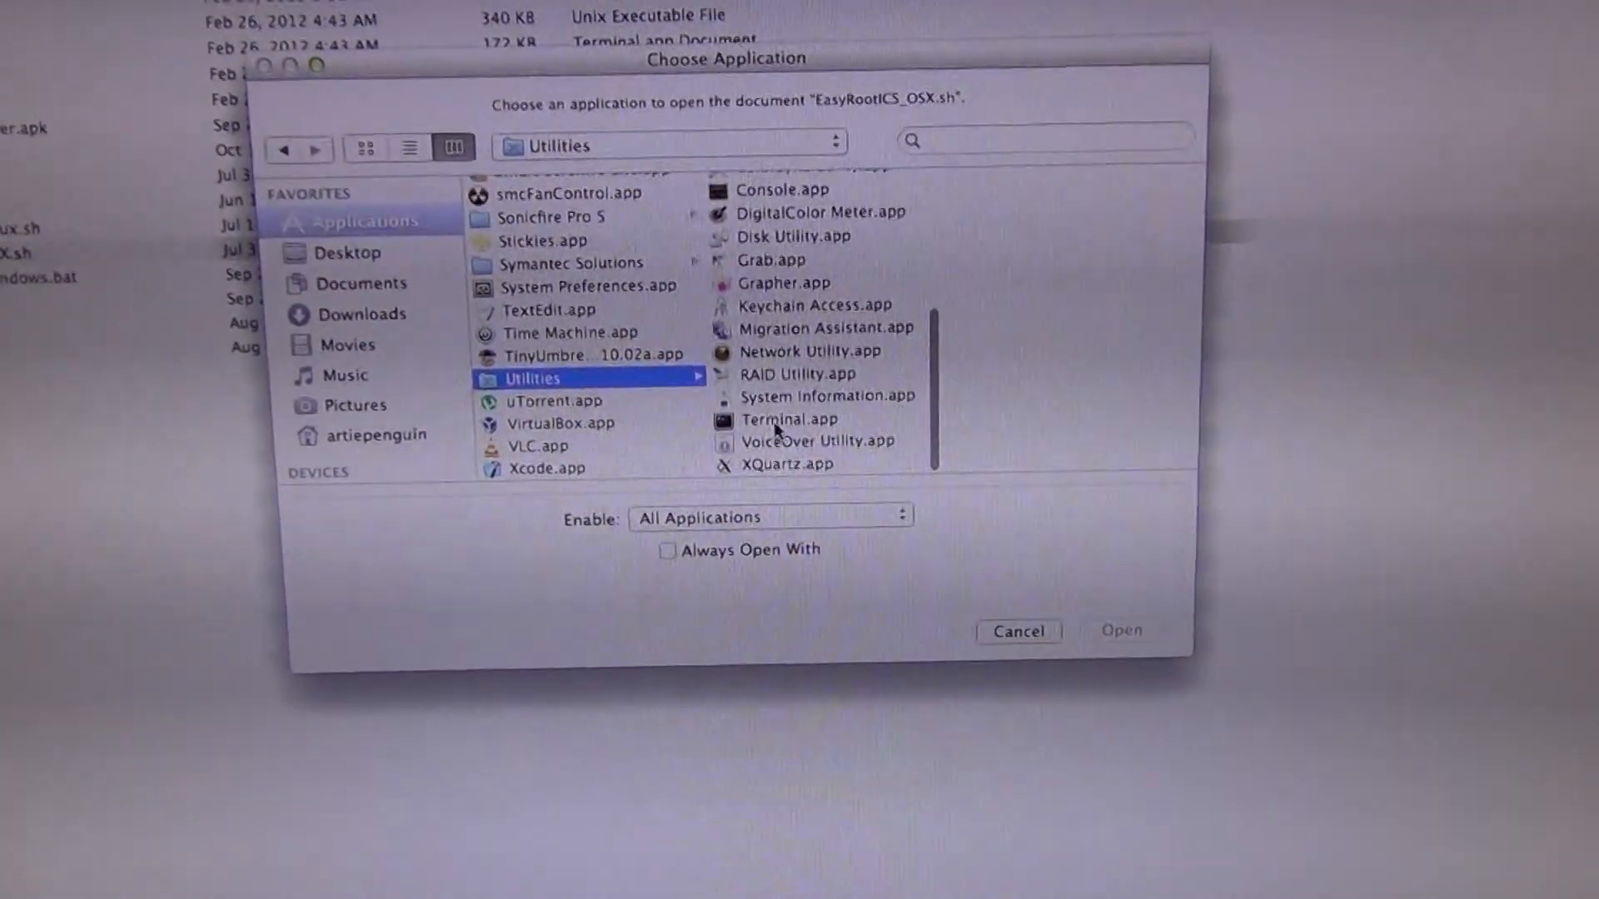
left_click(1119, 629)
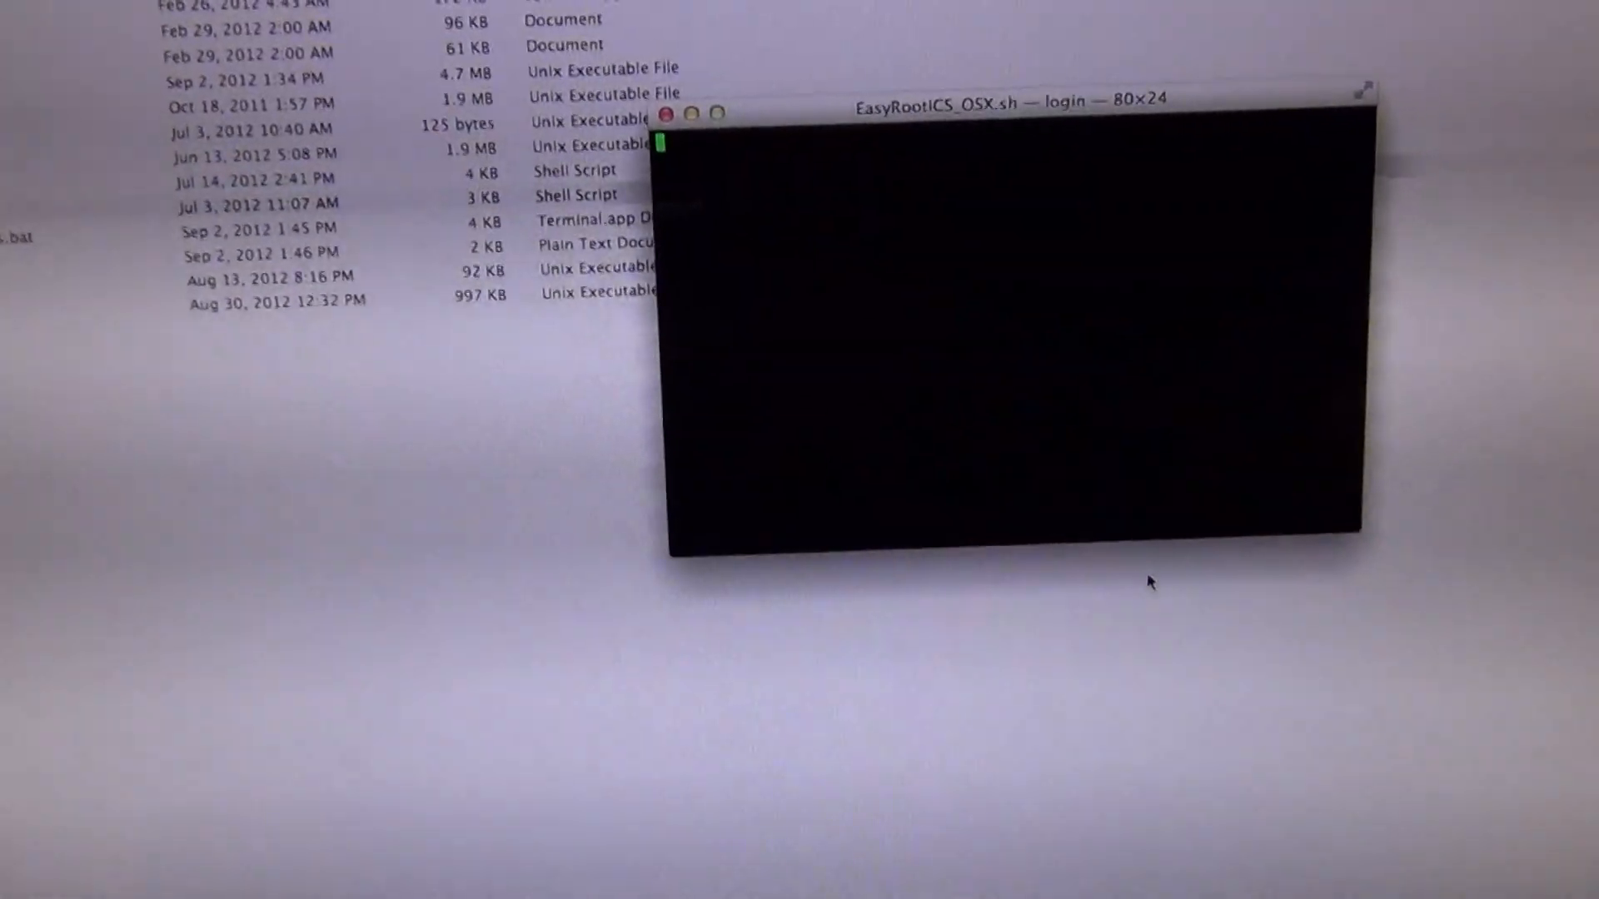